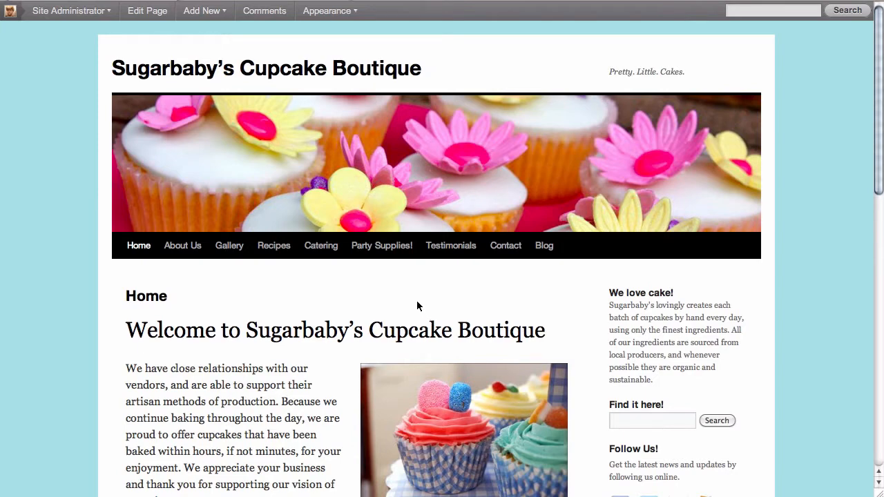
mouse_move(437, 285)
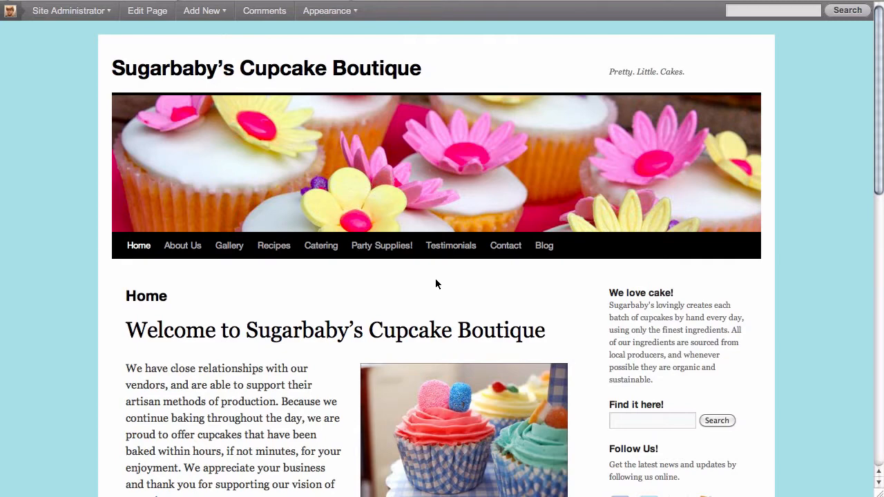
mouse_move(365, 274)
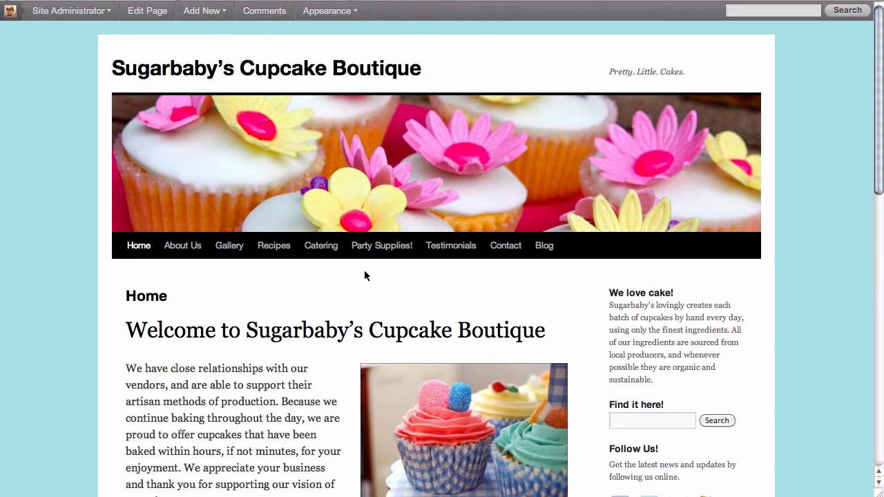
mouse_move(183, 250)
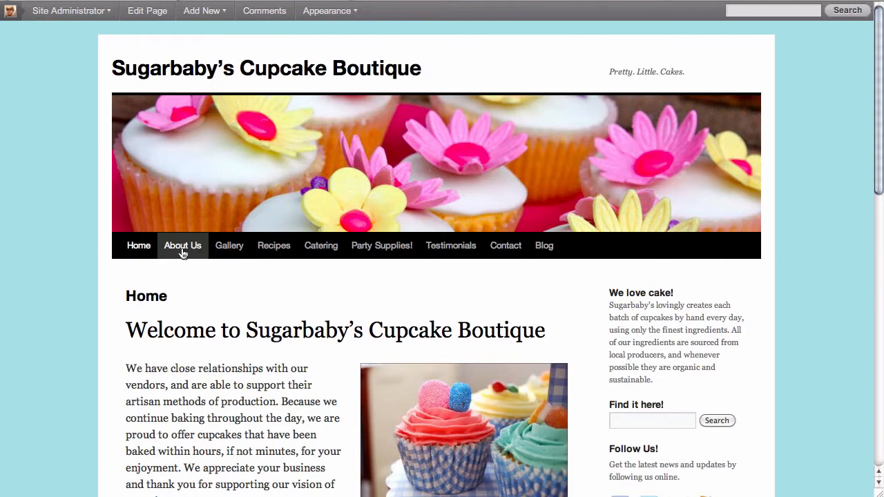
mouse_move(475, 252)
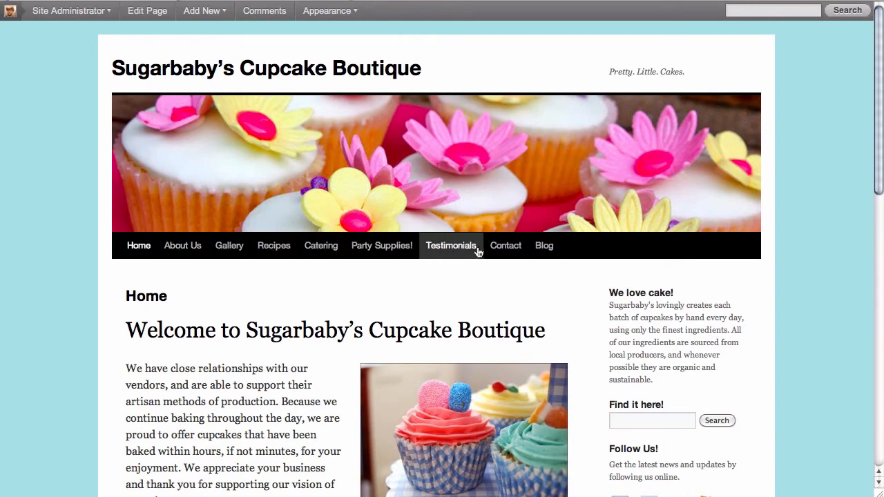
mouse_move(557, 279)
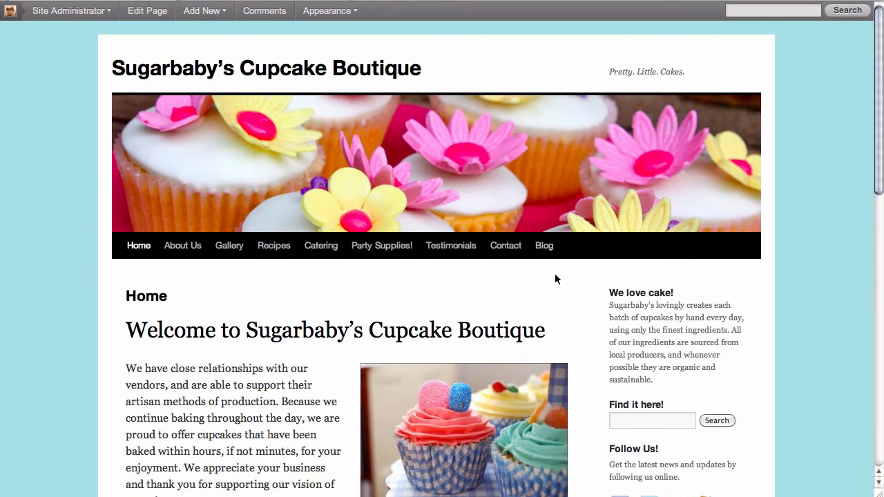
mouse_move(656, 251)
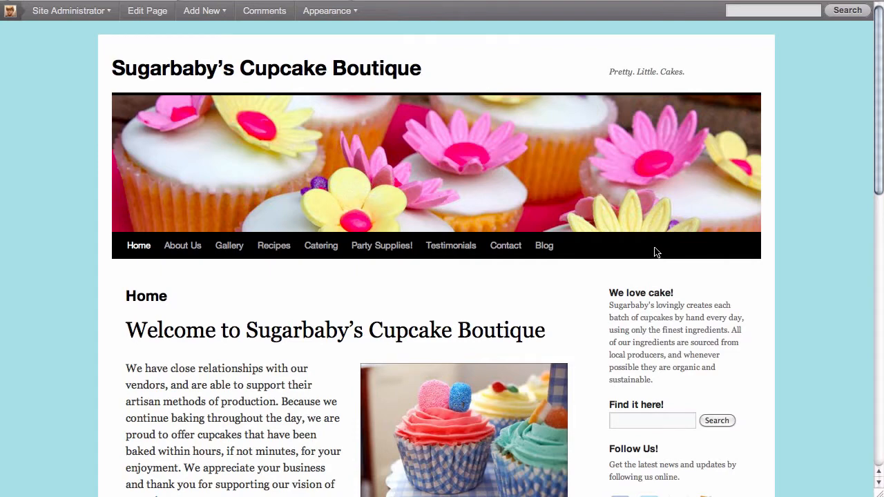
mouse_move(642, 254)
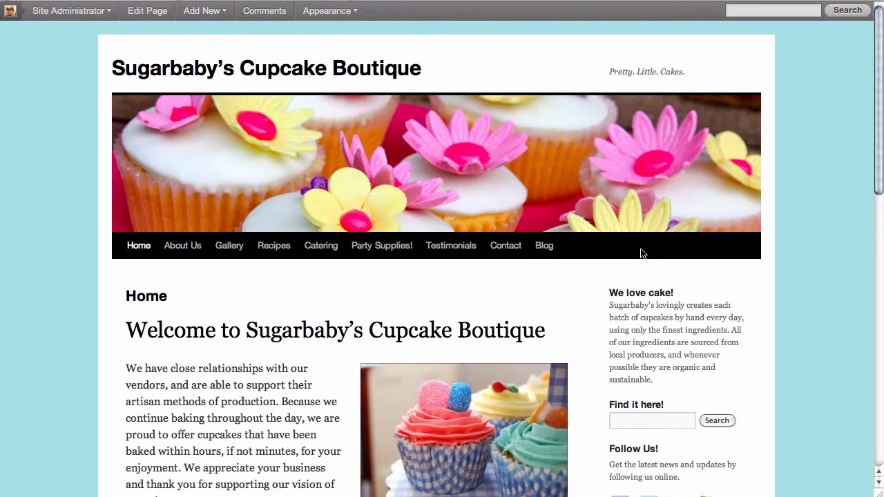
mouse_move(609, 251)
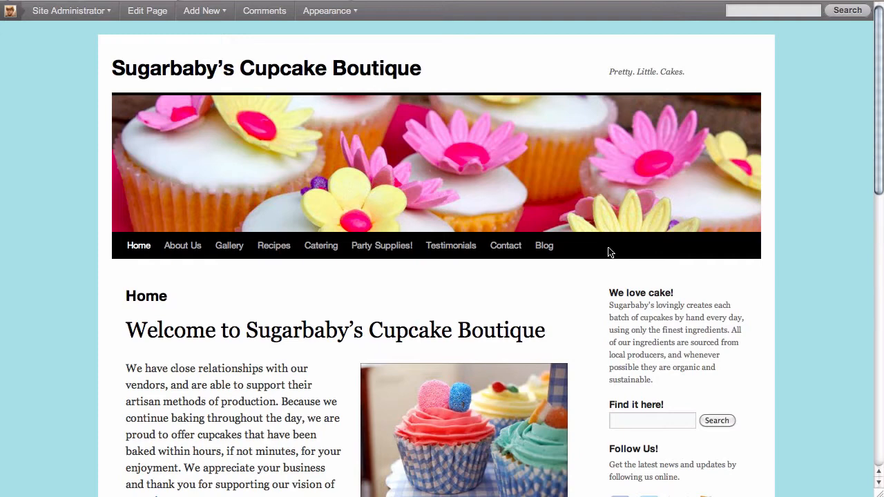
mouse_move(597, 276)
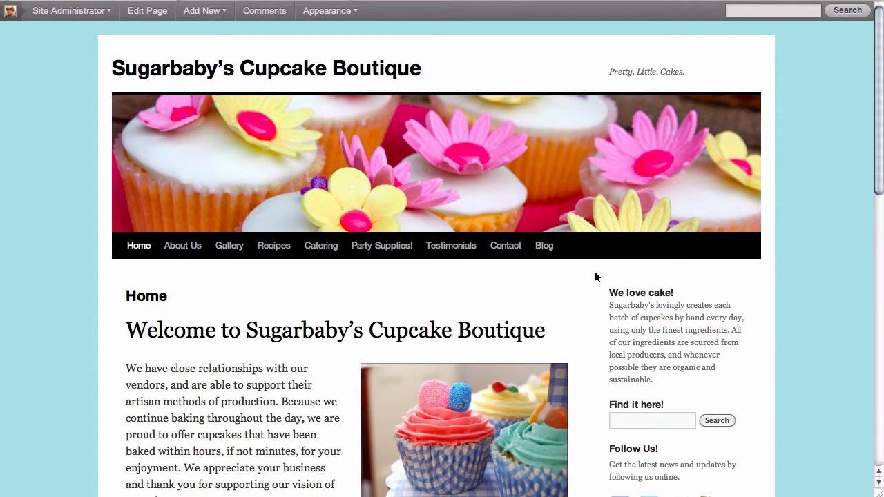
mouse_move(611, 293)
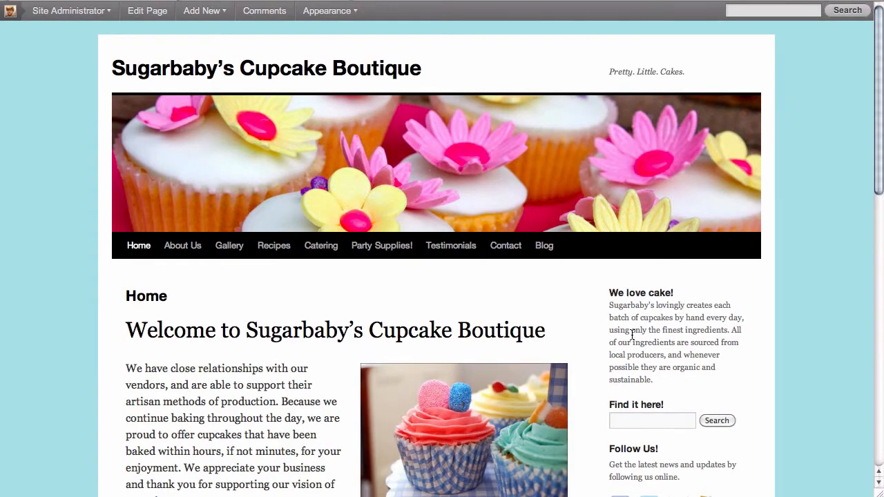
- Switch from the public home page to the Sugarbaby's Cupcake Boutique admin Dashboard
left_click(68, 11)
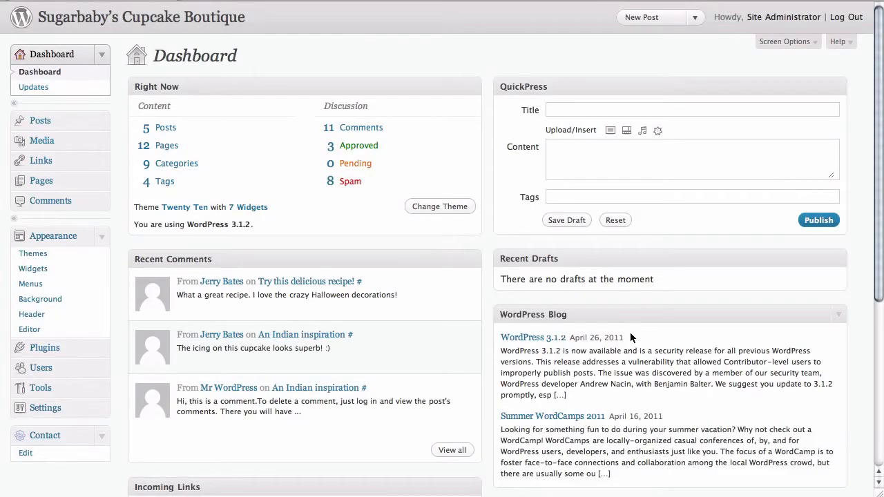
mouse_move(176, 252)
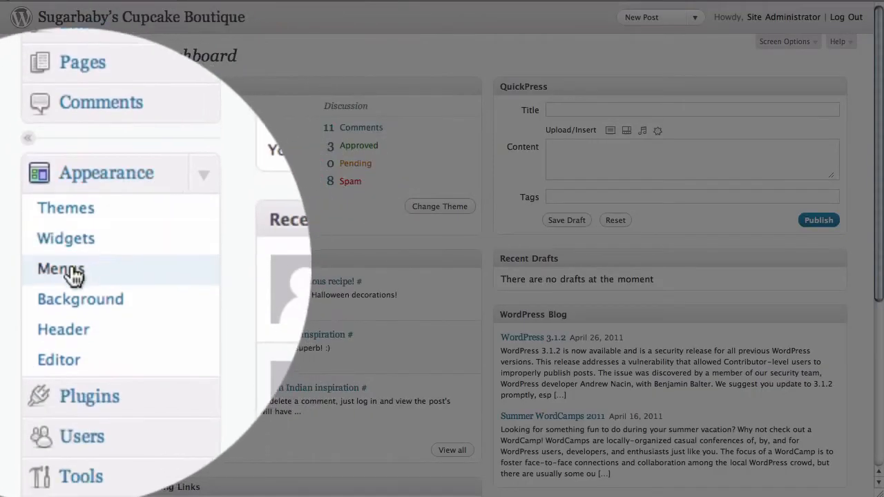
- Go to Appearance > Menus, showing the Main menu with its nine items
left_click(58, 268)
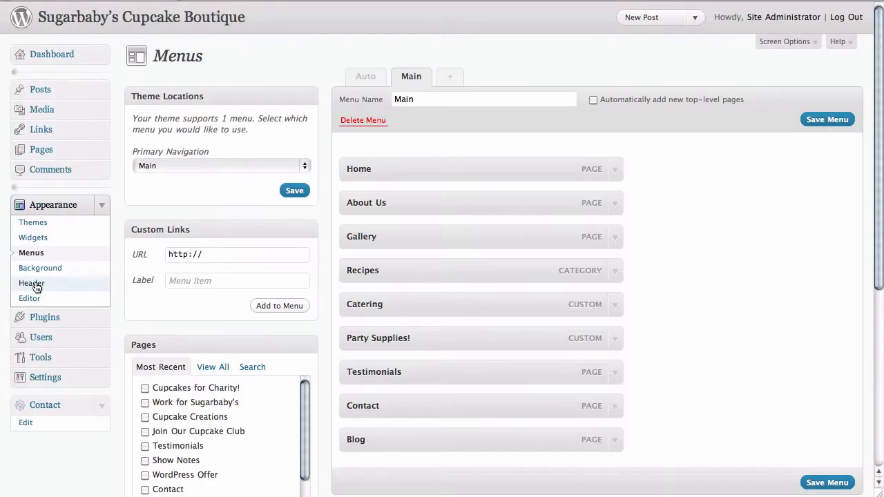
mouse_move(86, 270)
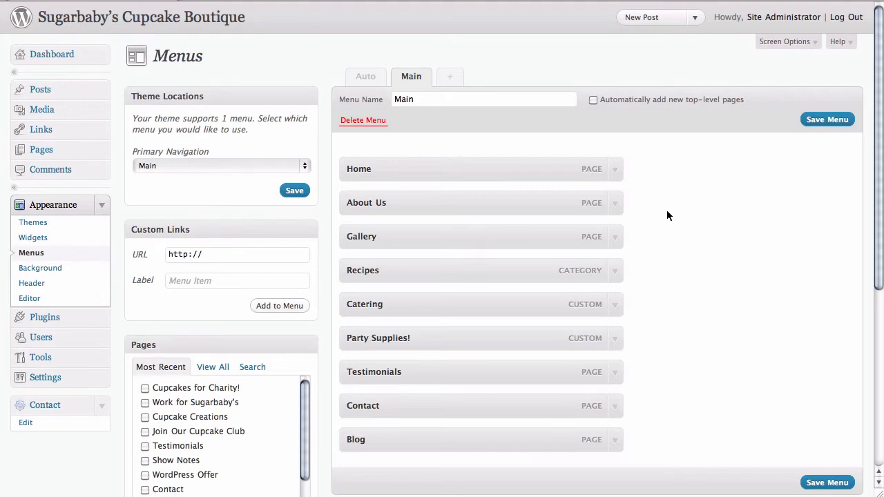
mouse_move(484, 116)
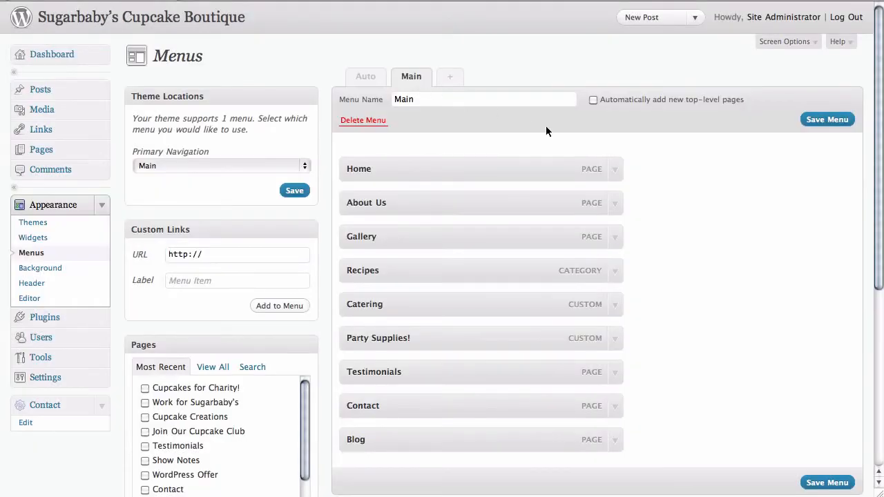
mouse_move(586, 149)
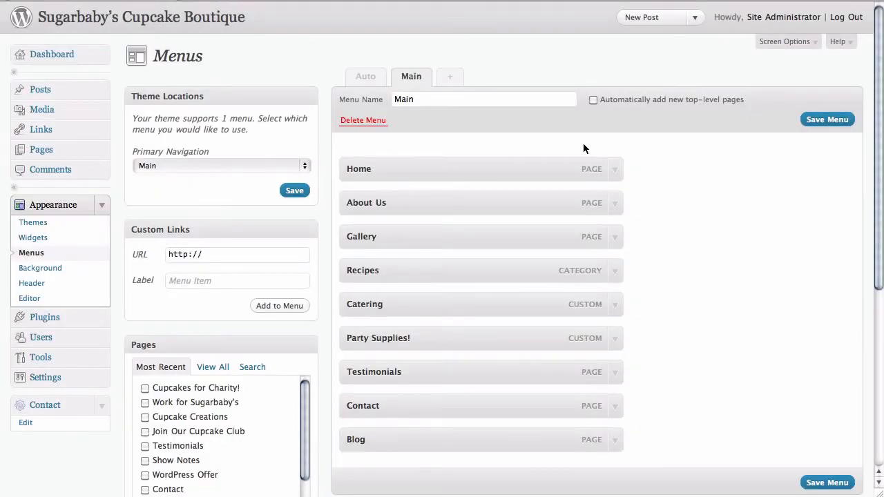
mouse_move(480, 88)
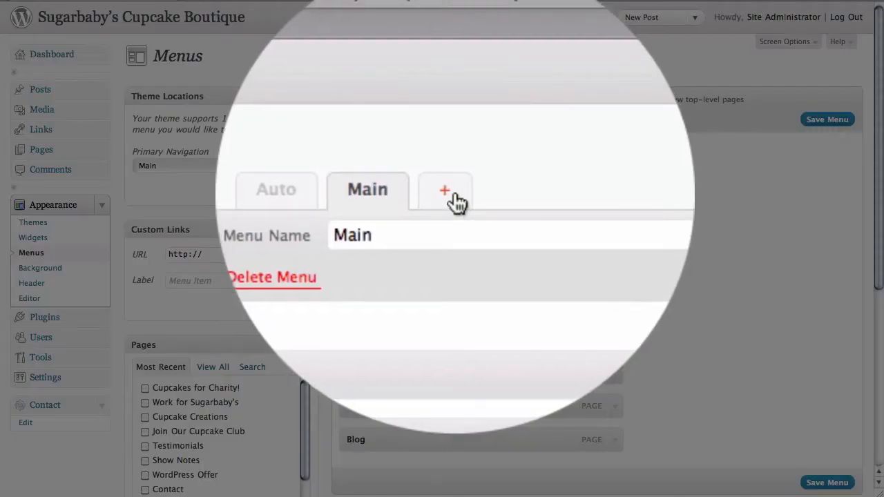
- Create a new empty custom menu named 'Sidebar Menu'
left_click(445, 190)
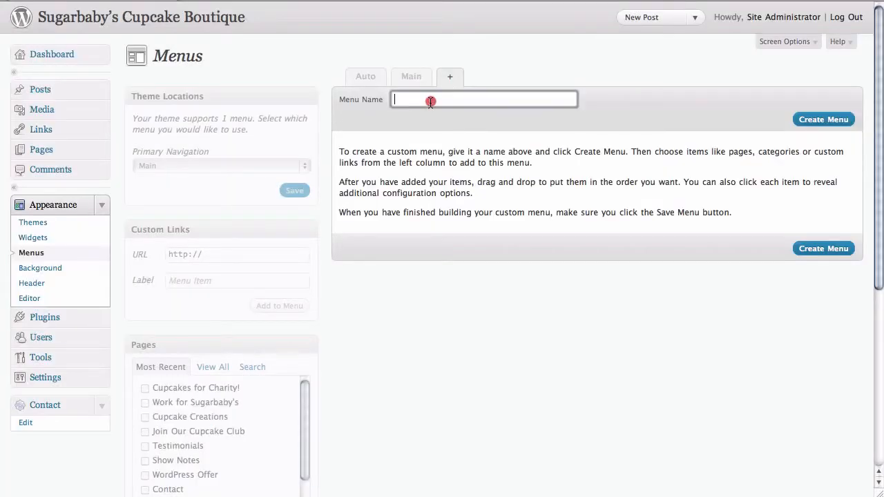
type("Sidebar Menu")
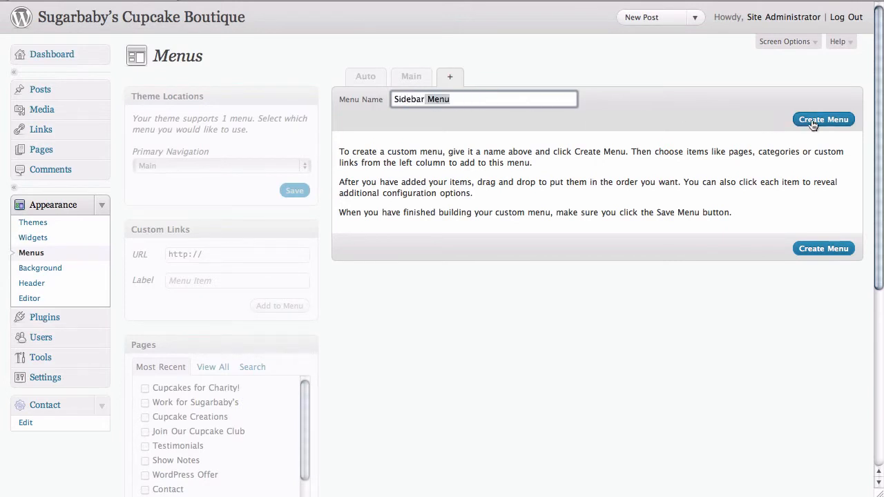
left_click(824, 118)
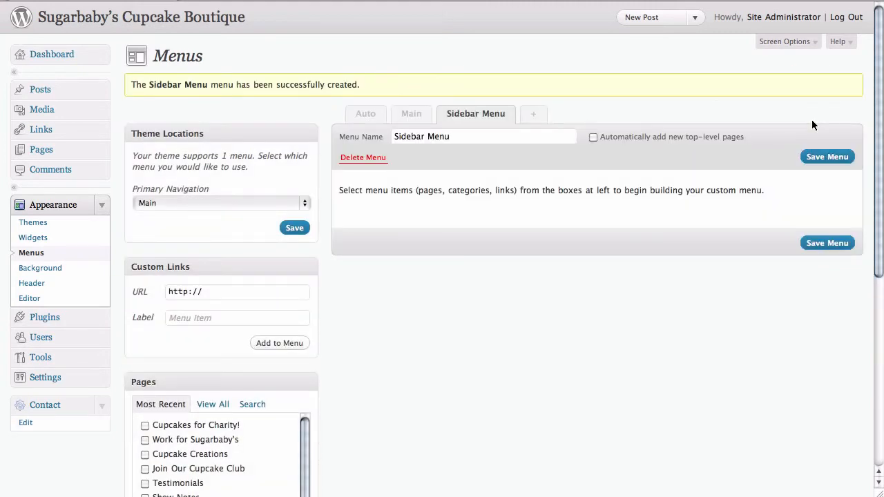
mouse_move(808, 125)
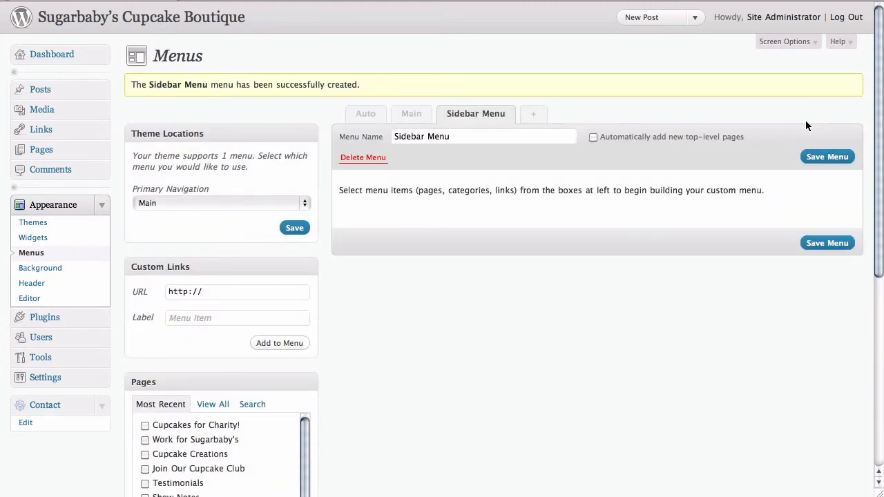
mouse_move(597, 218)
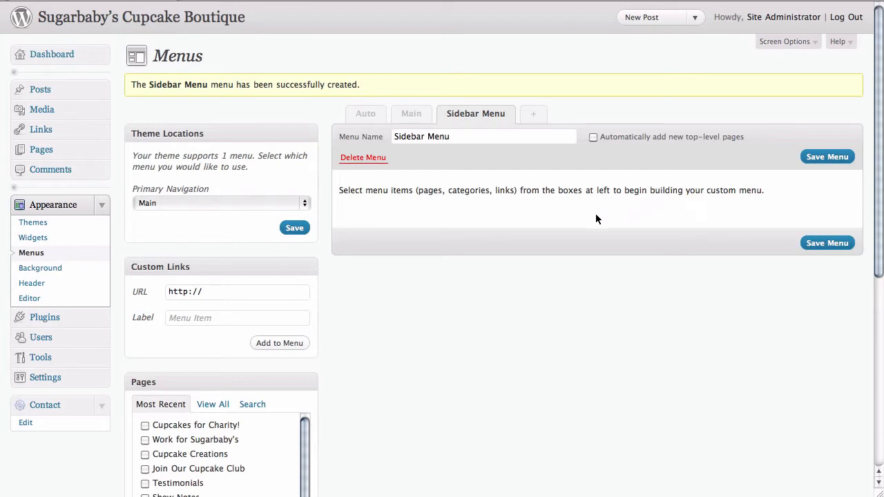
mouse_move(321, 265)
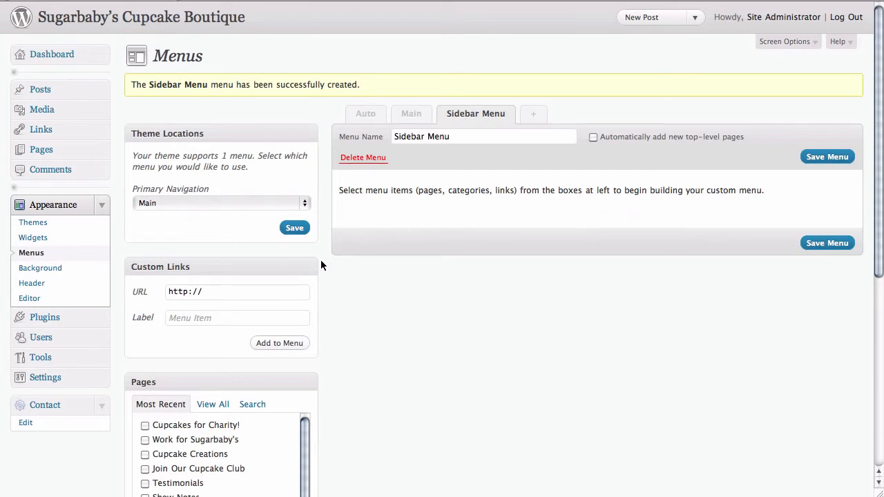
- Add Cupcakes for Charity!, Work for Sugarbaby's, Cupcake Creations and Join Our Cupcake Club to the Sidebar Menu
scroll("down", 3)
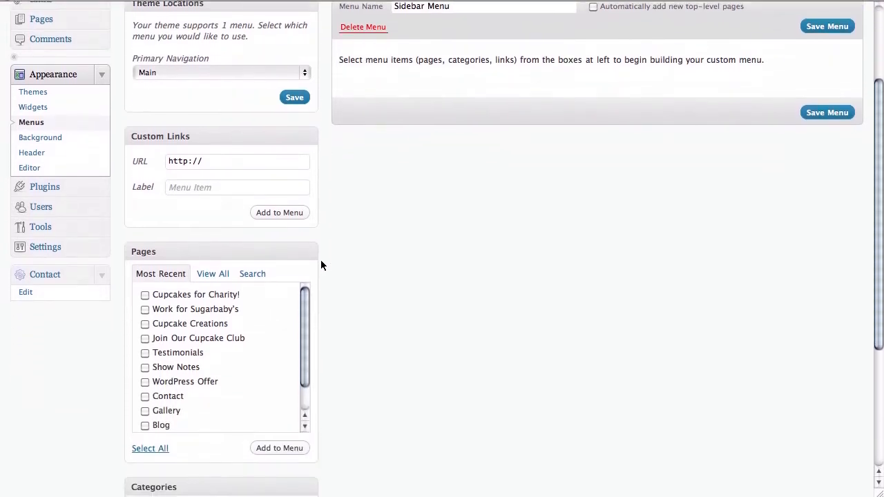
scroll("down", 3)
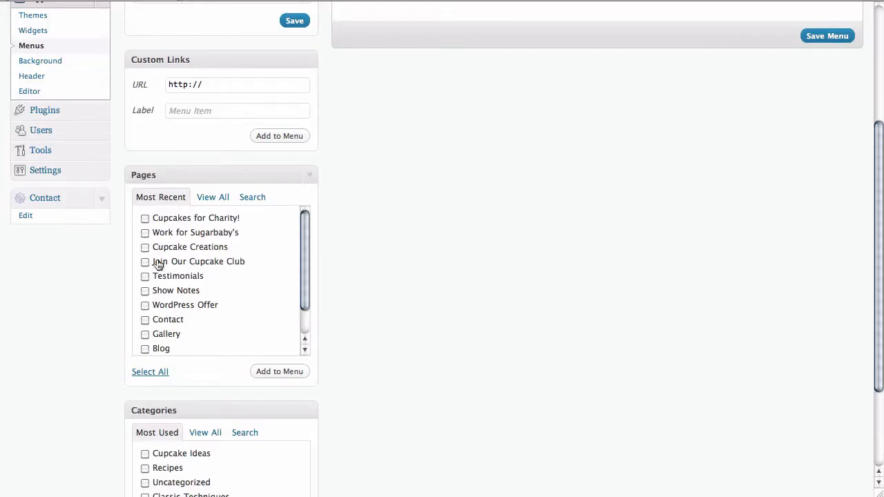
left_click(145, 263)
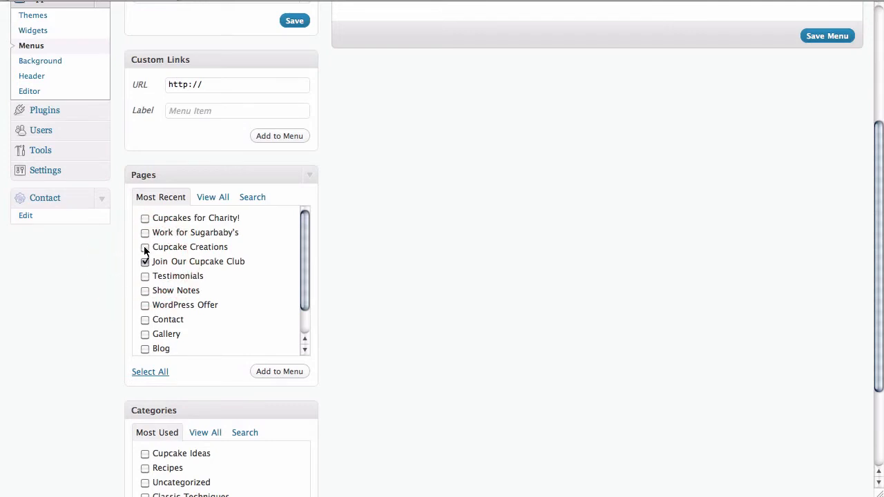
left_click(145, 218)
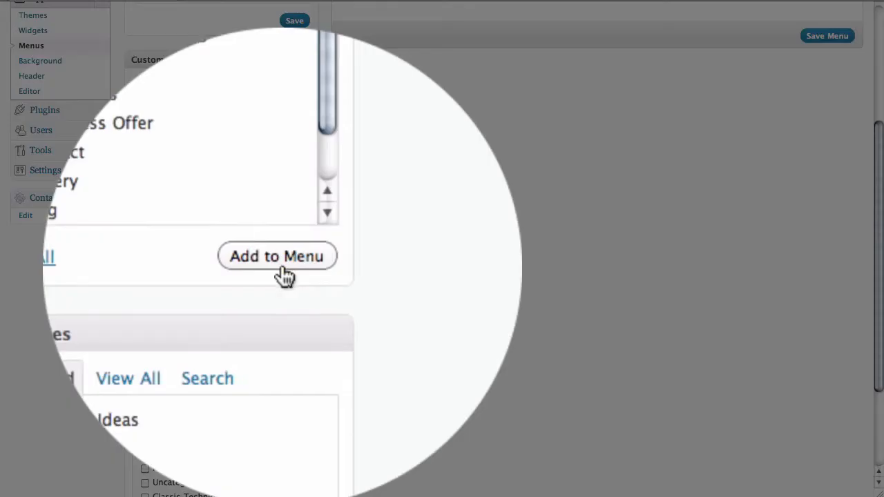
left_click(278, 268)
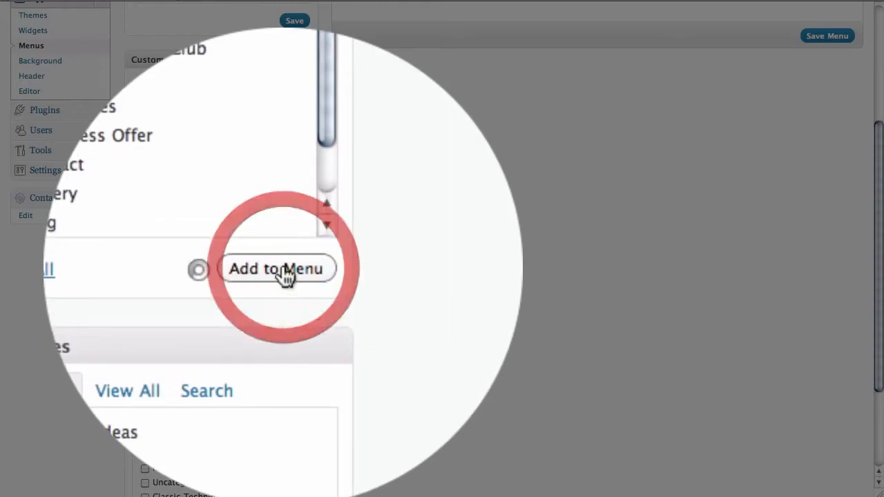
left_click(276, 268)
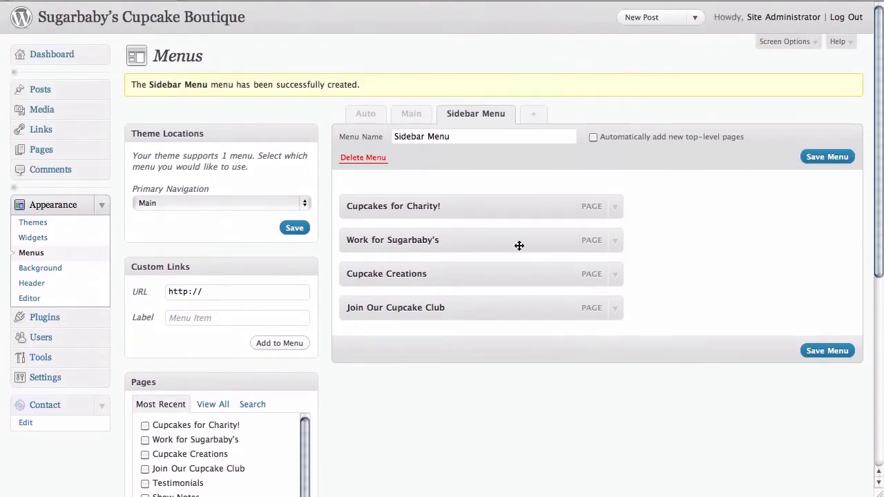
mouse_move(480, 248)
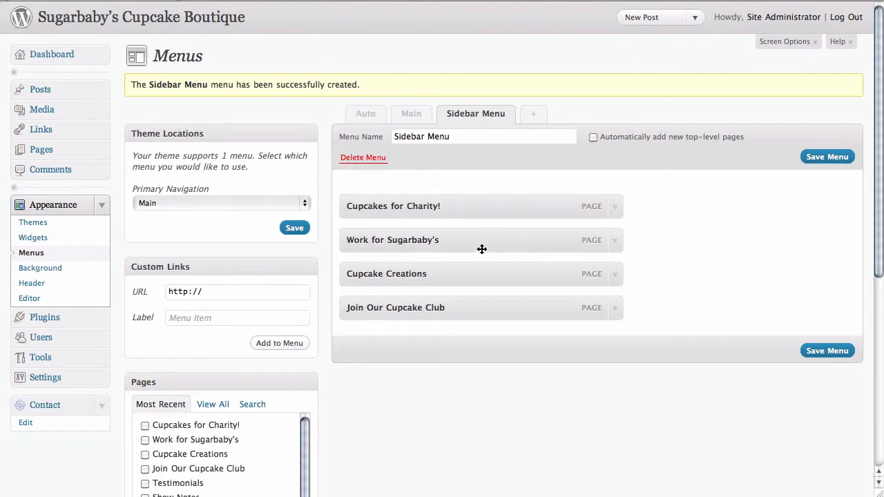
mouse_move(475, 284)
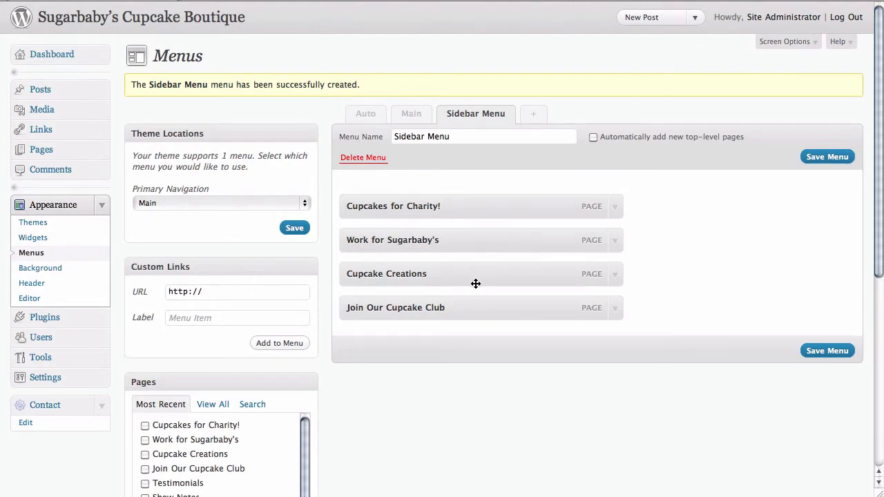
- Reorder the items as Cupcake Creations, Cupcakes for Charity!, Join Our Cupcake Club, Work for Sugarbaby's and save
left_click_drag(475, 274, 473, 197)
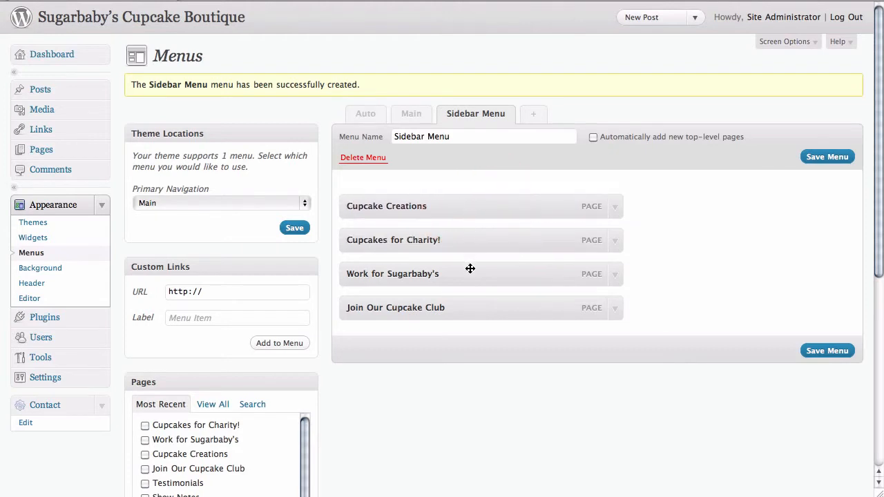
mouse_move(470, 274)
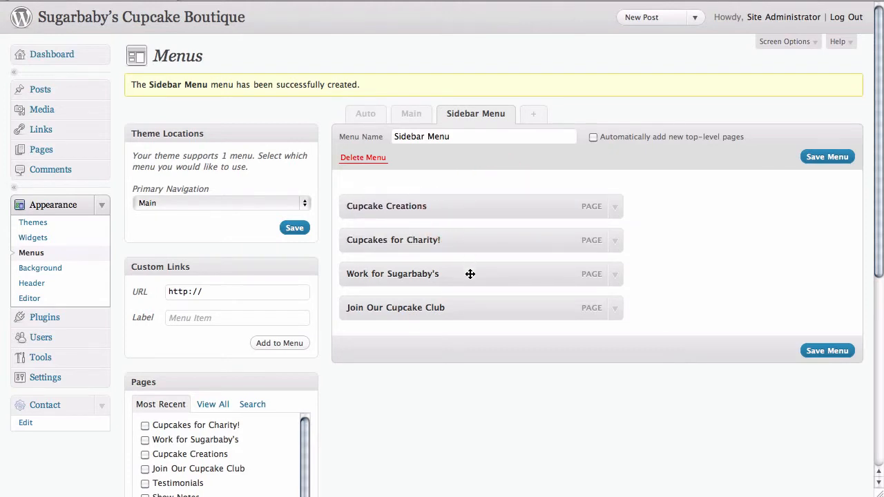
left_click_drag(470, 273, 467, 312)
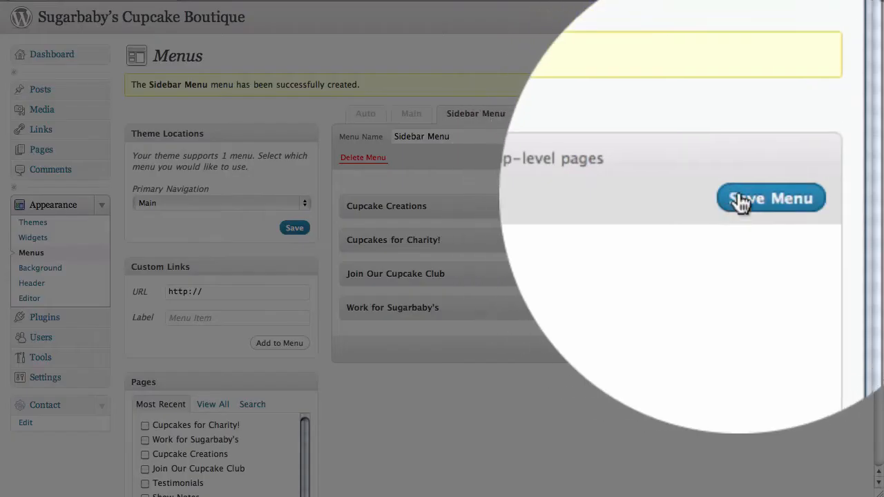
left_click(771, 198)
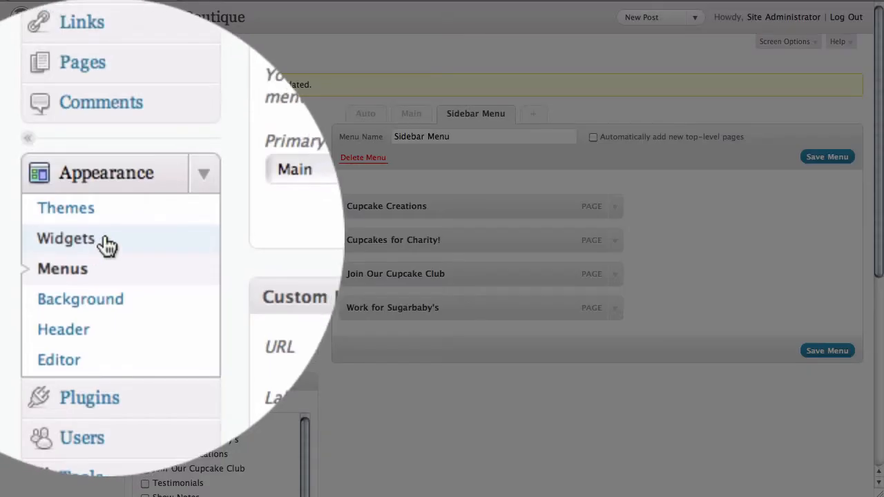
- Go to Appearance > Widgets, showing available widgets and the Primary Widget Area
left_click(66, 238)
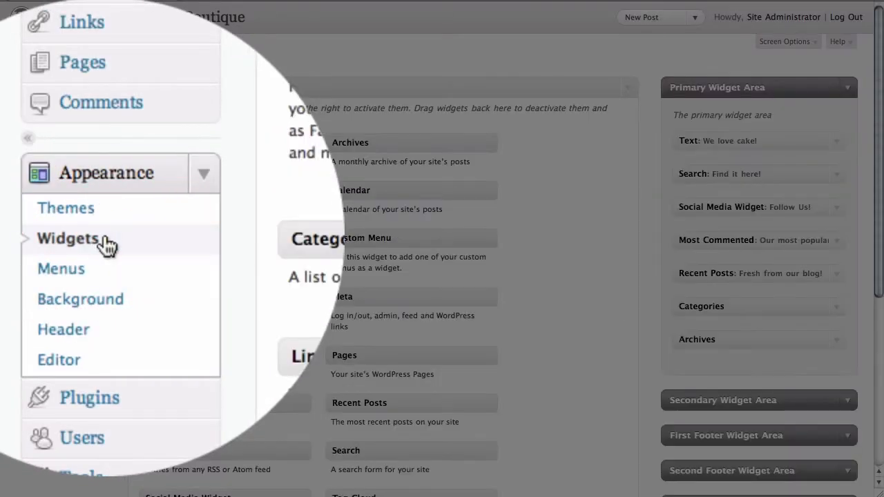
left_click(70, 238)
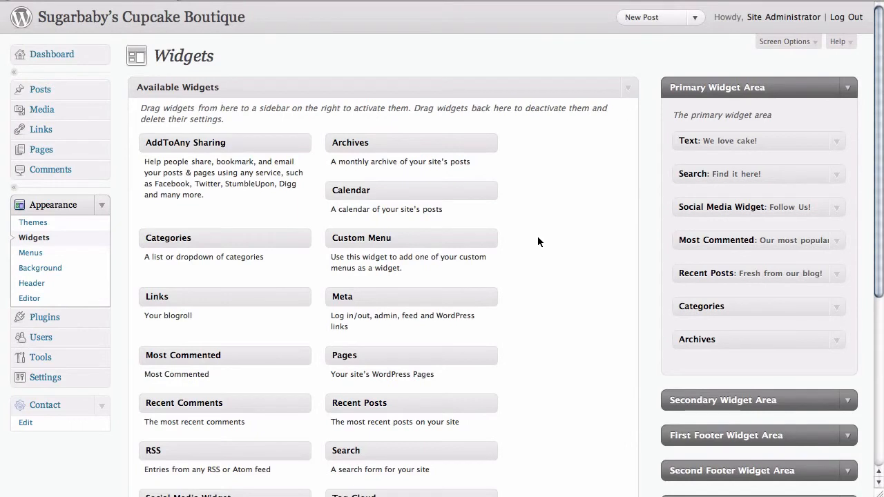
mouse_move(431, 244)
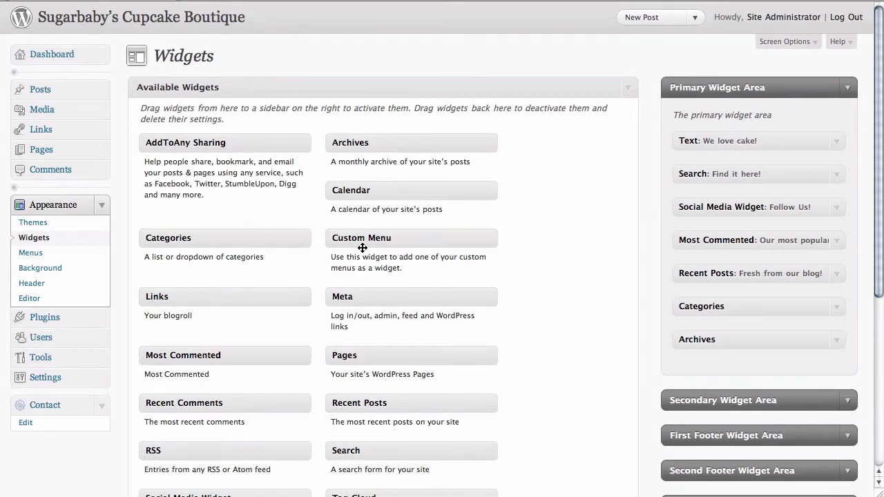
mouse_move(362, 242)
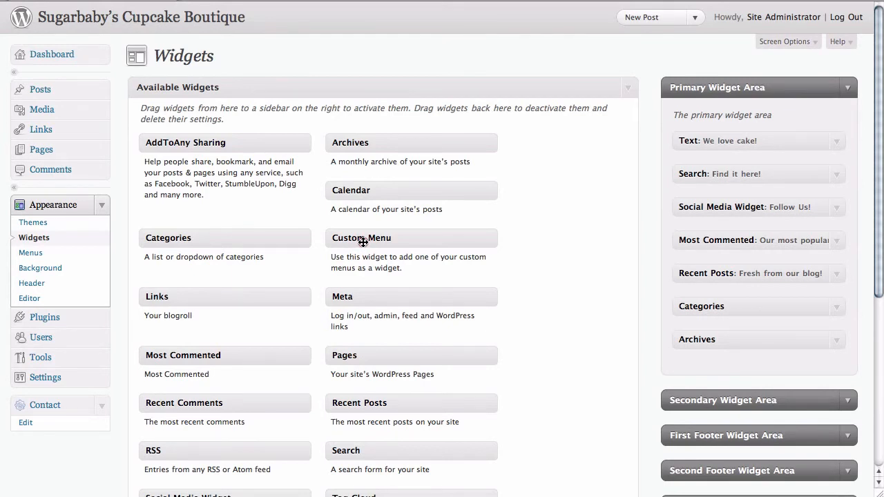
- Place a Custom Menu widget in the Primary Widget Area below the 'We love cake!' text widget
left_click_drag(362, 238, 646, 163)
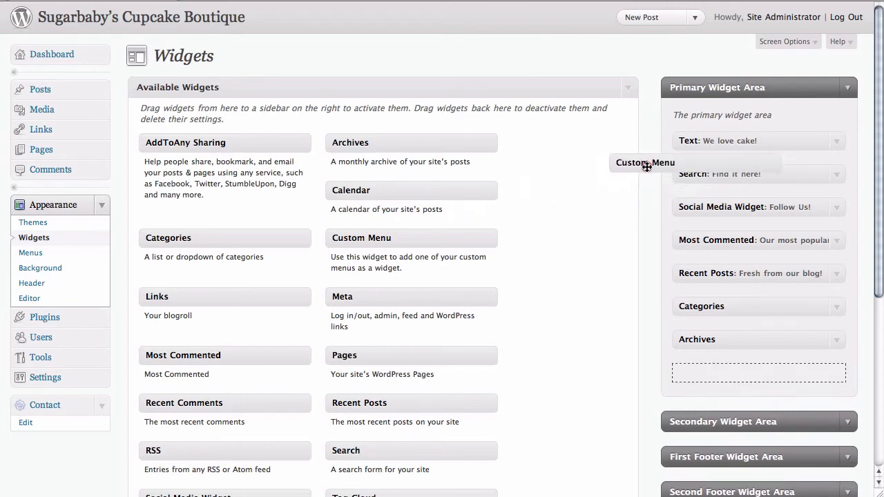
left_click_drag(645, 163, 712, 191)
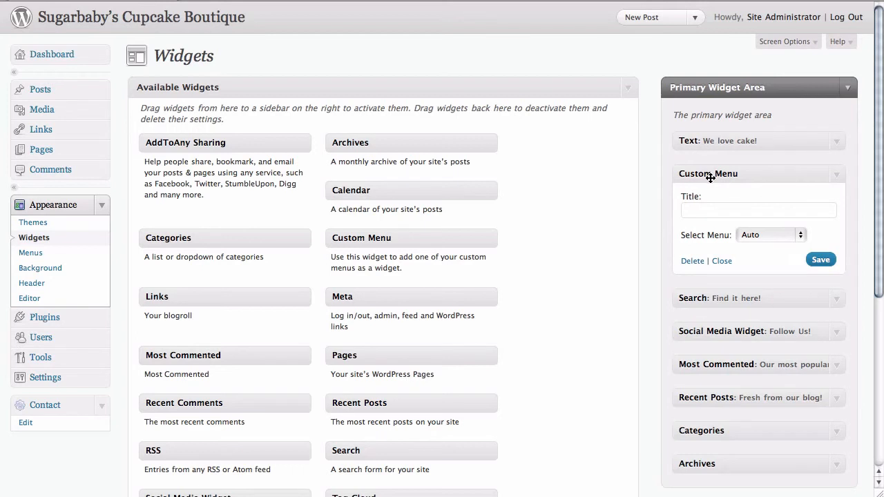
- Title the widget 'More Cupcake Creations' and set it to display the Sidebar Menu
left_click(758, 210)
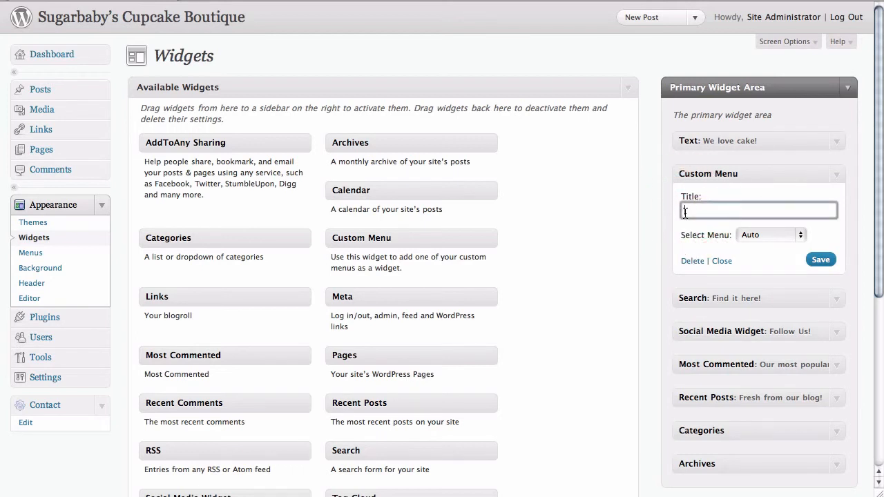
type("More Cupcake Creations")
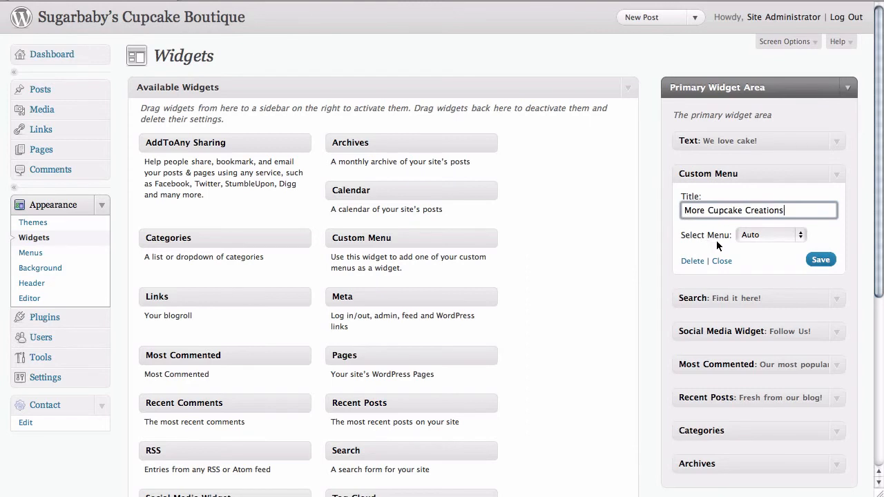
mouse_move(771, 253)
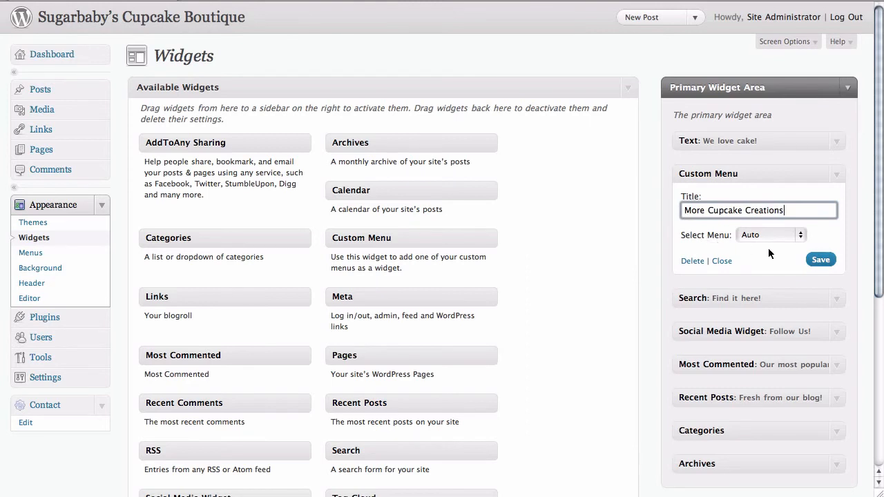
mouse_move(802, 236)
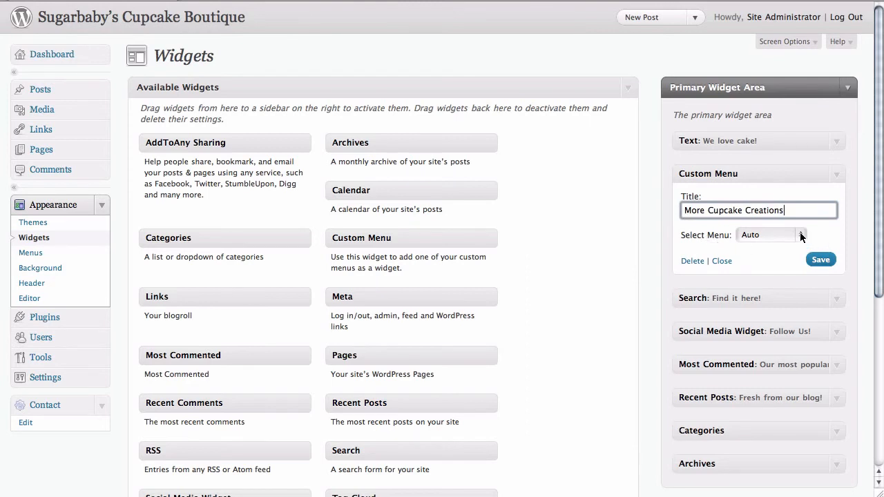
left_click(767, 235)
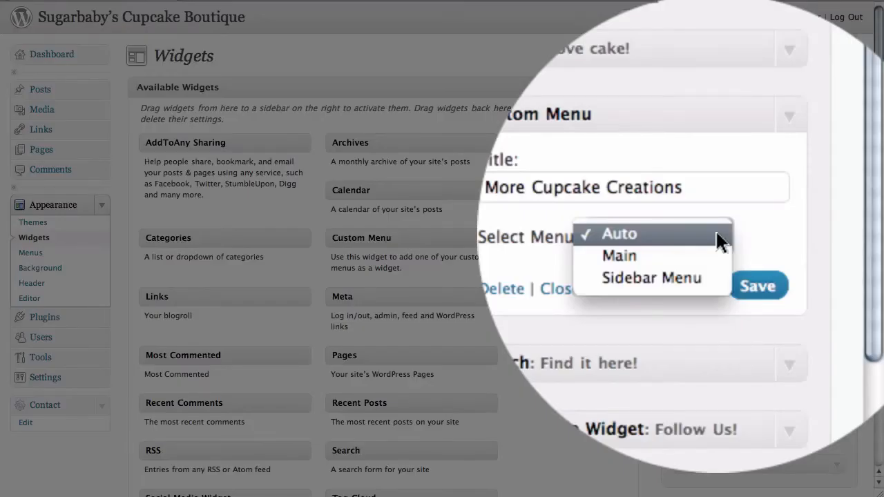
mouse_move(702, 250)
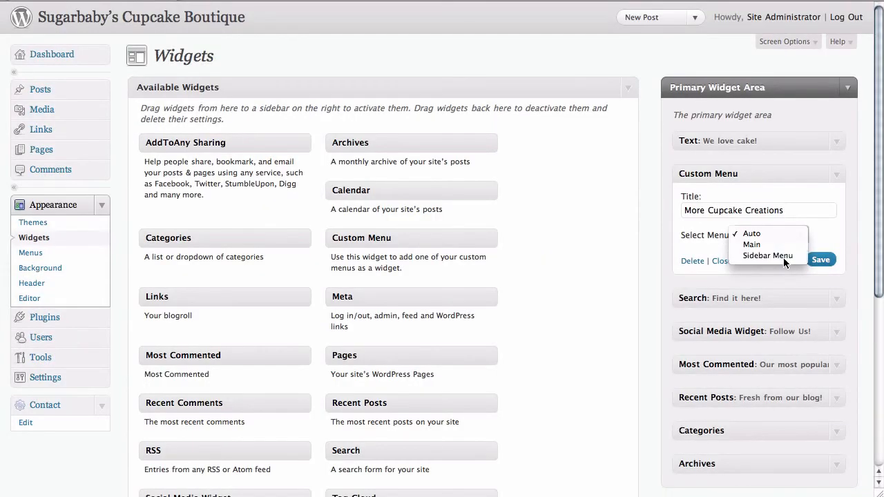
left_click(768, 254)
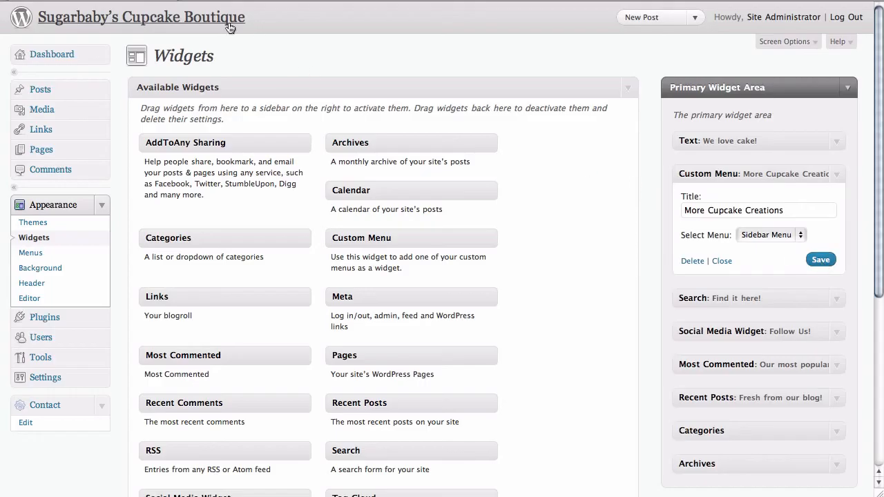
mouse_move(171, 21)
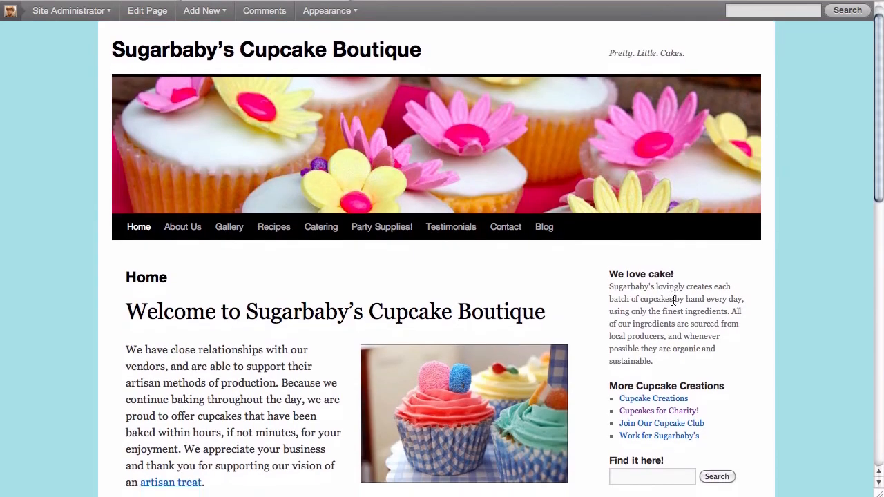
- On the live site, follow Cupcakes for Charity! from the More Cupcake Creations sidebar list
scroll("down", 3)
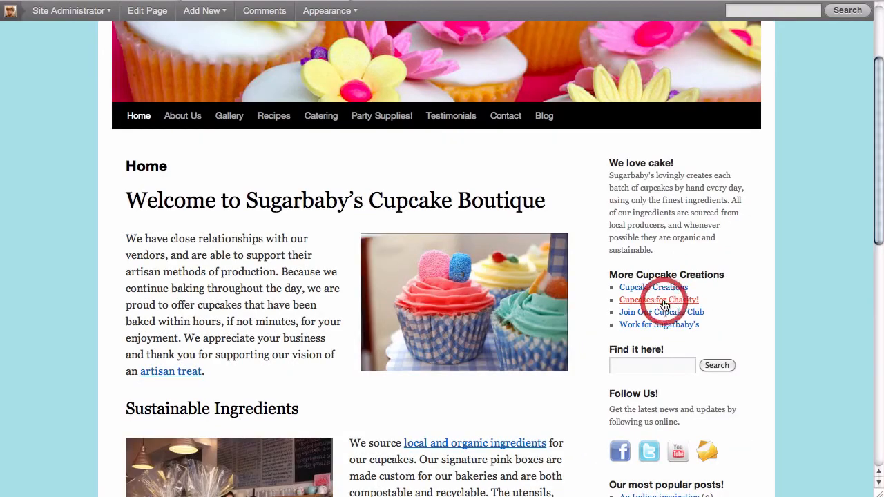
left_click(658, 300)
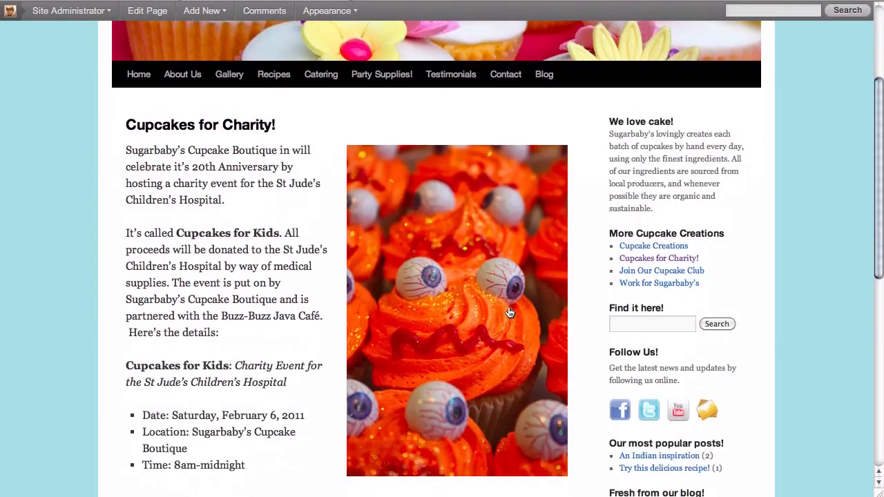
scroll("down", 3)
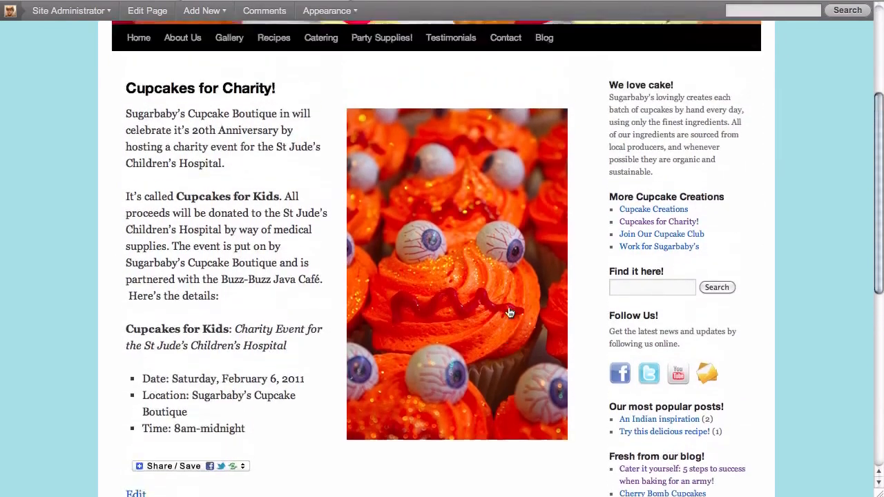
scroll("up", 3)
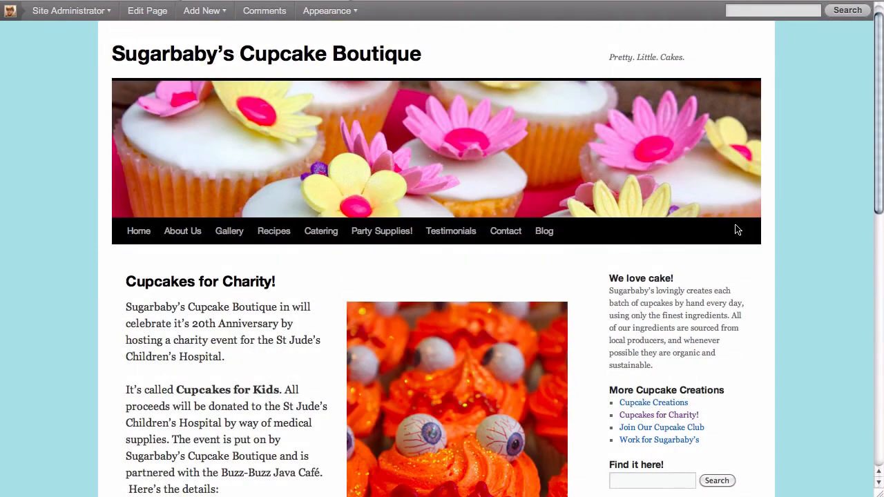